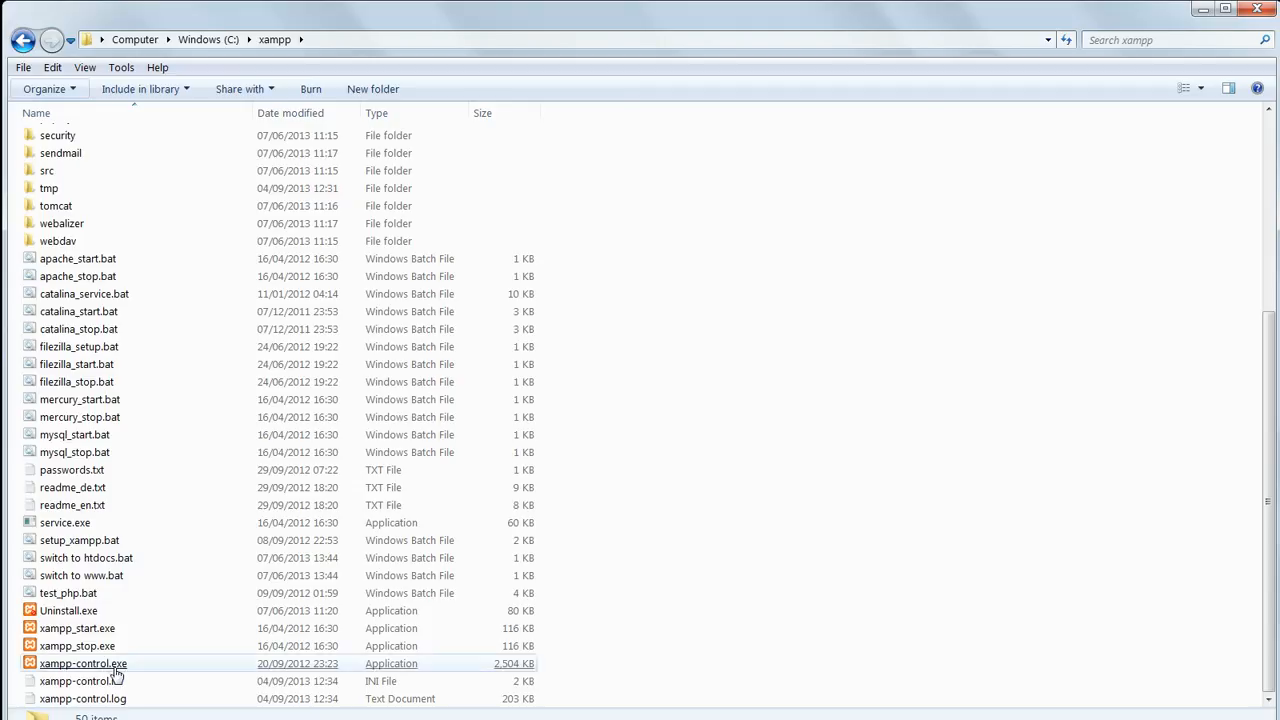
- Launch the XAMPP Control Panel from xampp-control.exe in the C:\xampp folder
{"action": "left_click", "coordinate": [84, 664]}
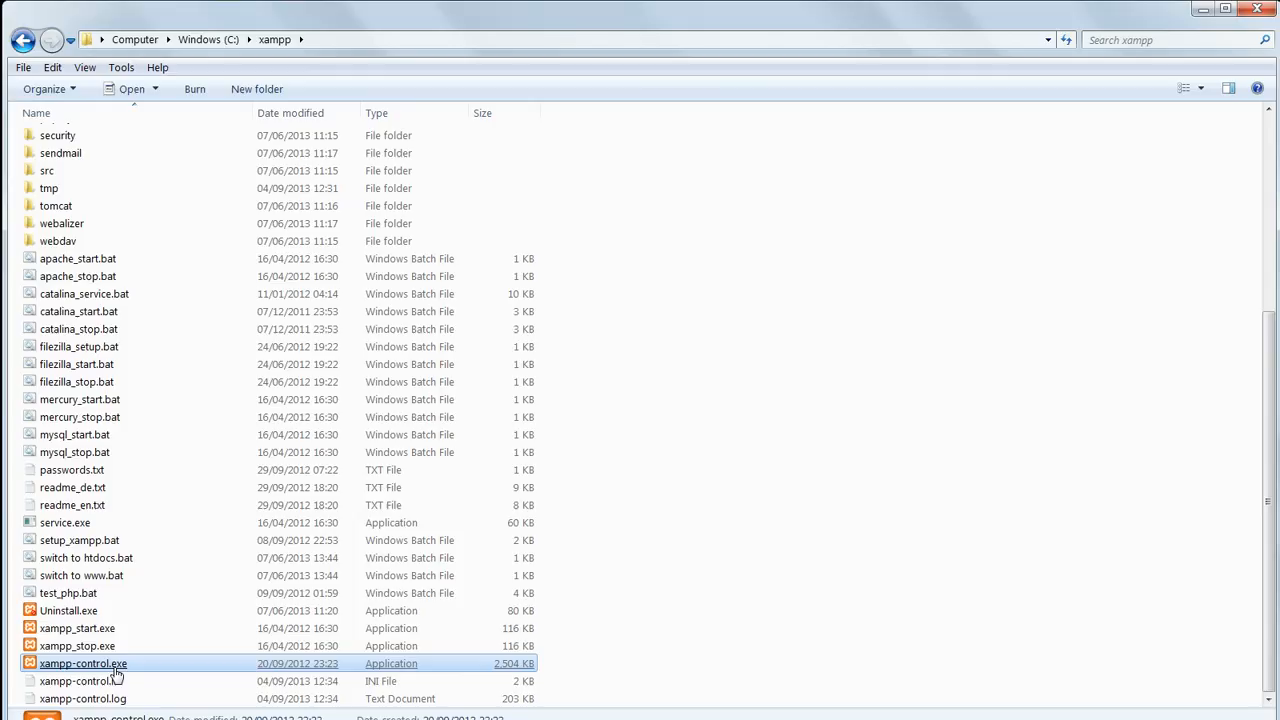
{"action": "double_click", "coordinate": [84, 664]}
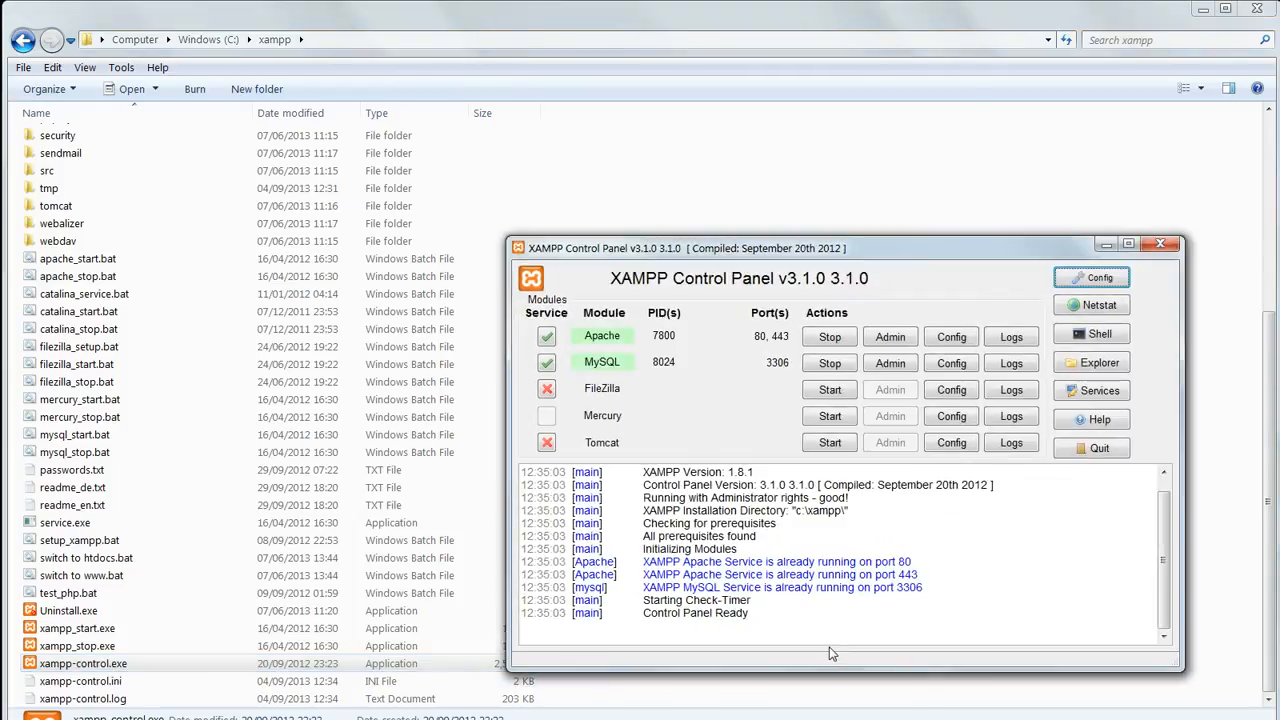
{"action": "mouse_move", "coordinate": [932, 500]}
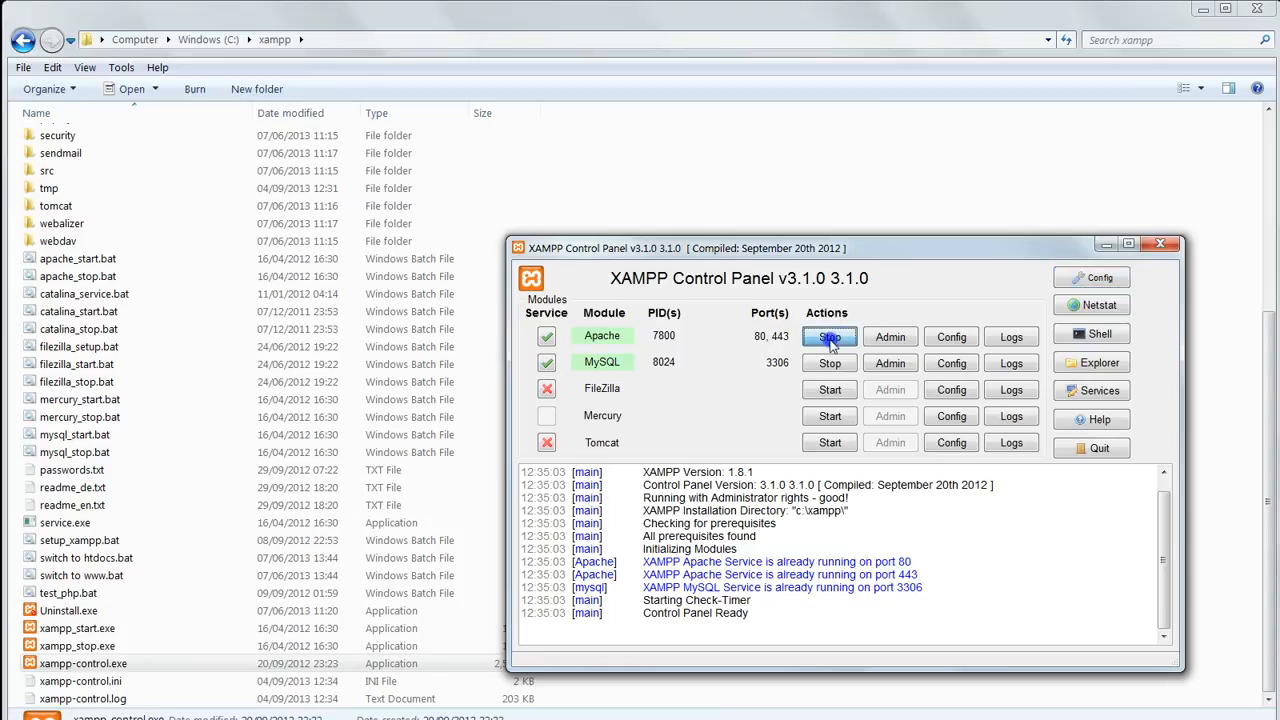
- Stop the Apache service, leaving MySQL running
{"action": "left_click", "coordinate": [828, 336]}
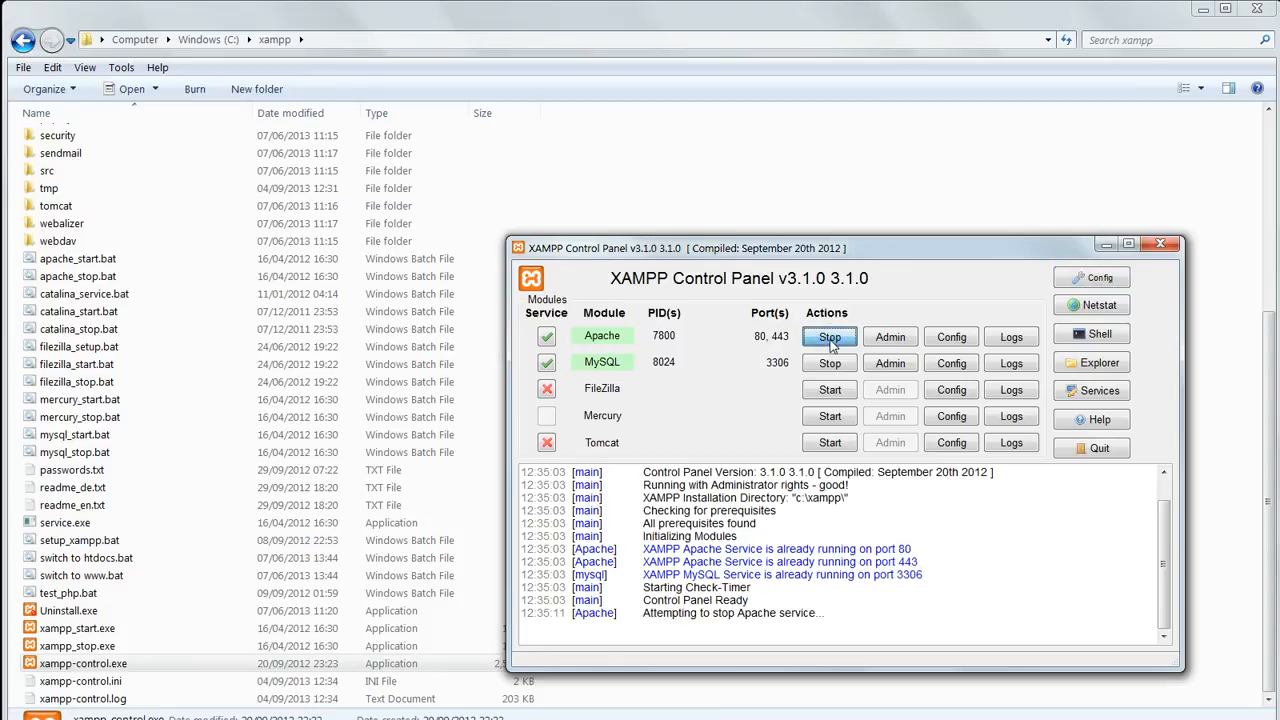
{"action": "left_click", "coordinate": [828, 336]}
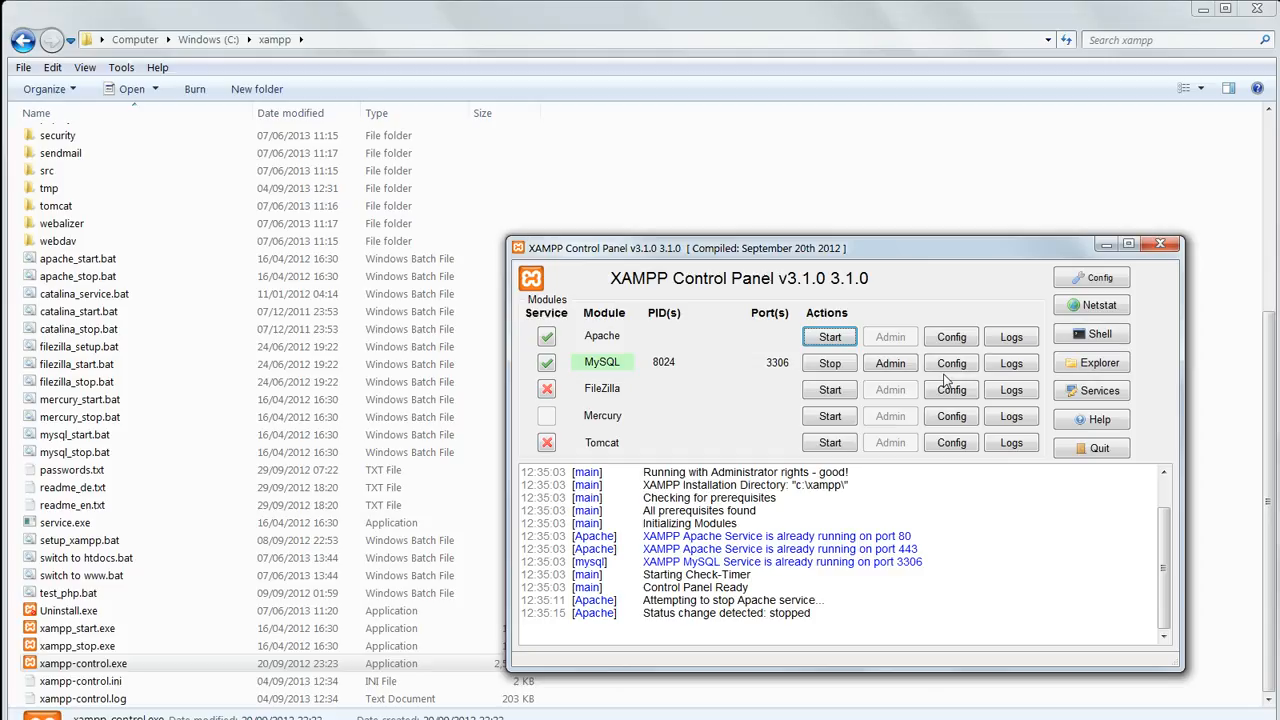
- Open Apache's PHP (php.ini) configuration file in Notepad
{"action": "left_click", "coordinate": [952, 336]}
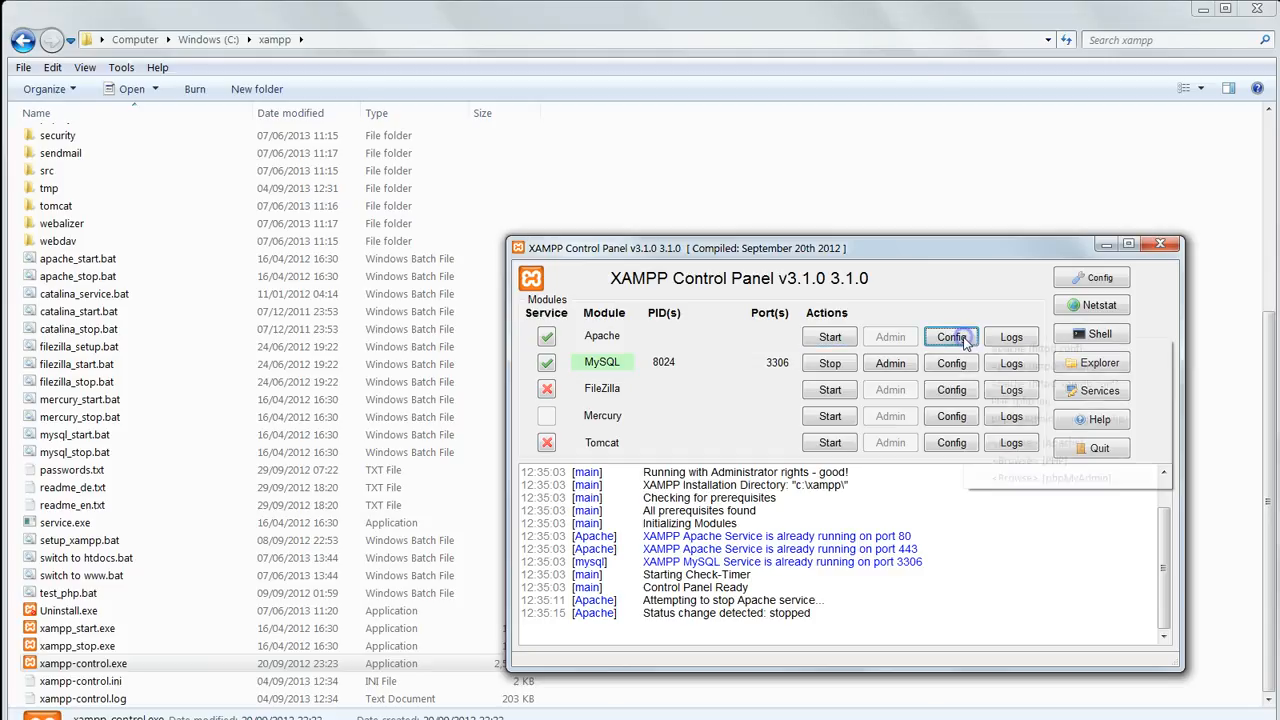
{"action": "left_click", "coordinate": [950, 336]}
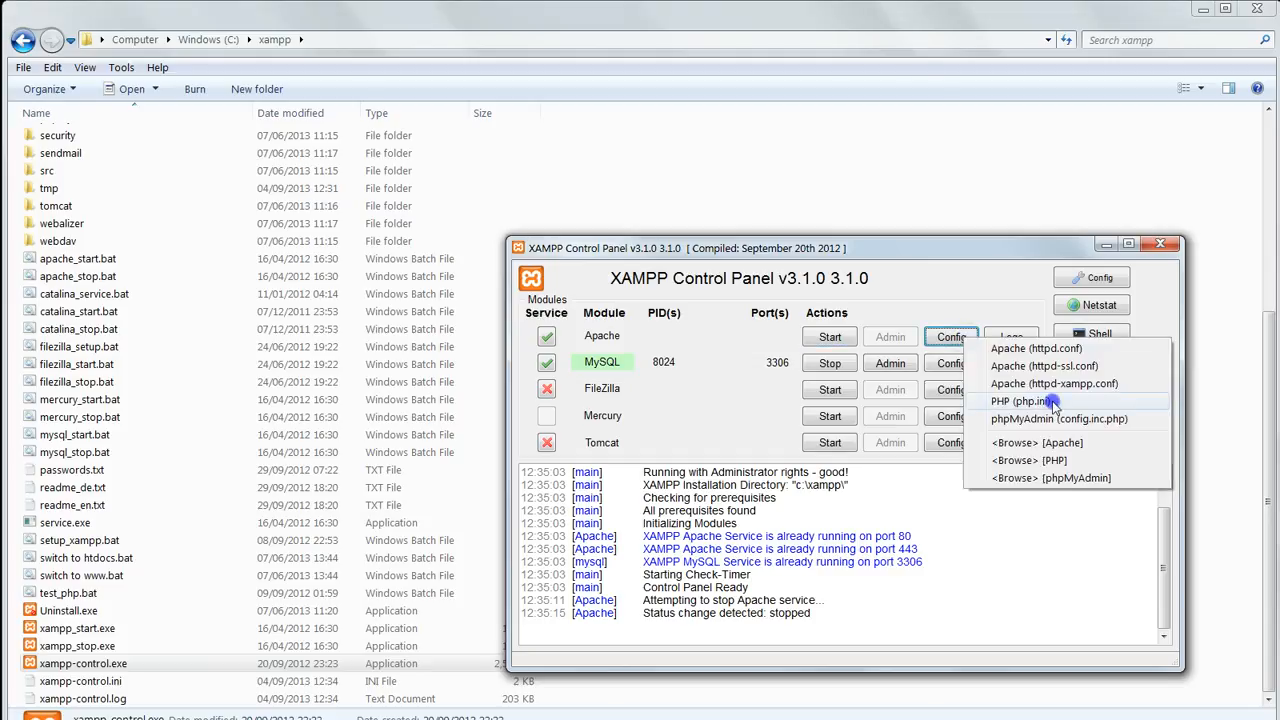
{"action": "left_click", "coordinate": [1020, 400]}
{"action": "type", "text": "timezo"}
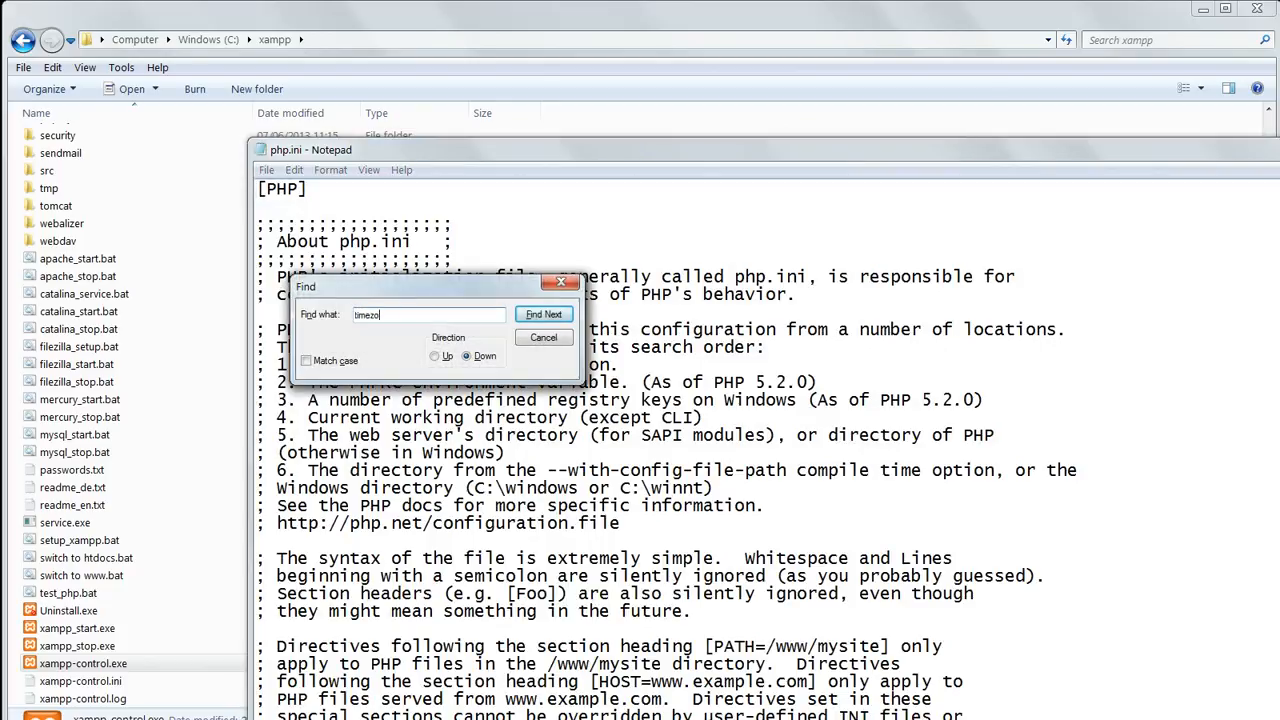
- Jump to the timezone setting in php.ini with Find Next
{"action": "left_click", "coordinate": [544, 314]}
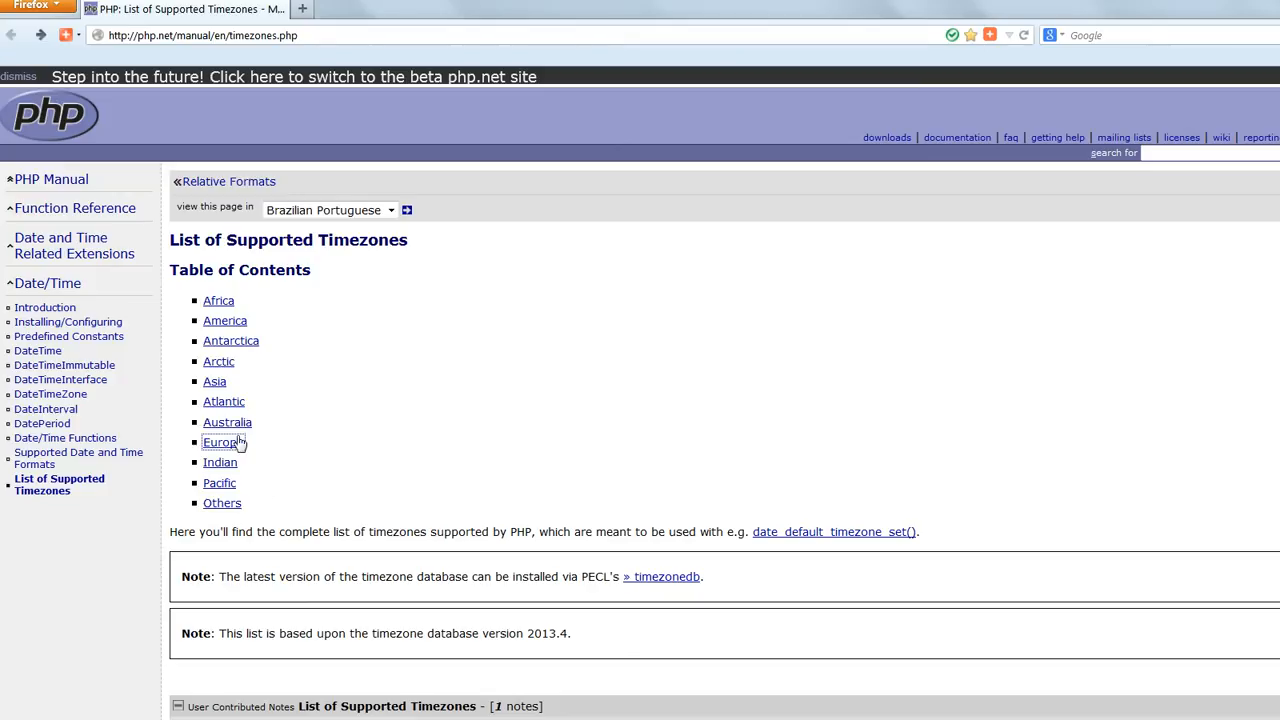
- Copy the Europe/London timezone name from PHP's Europe timezone list
{"action": "left_click", "coordinate": [220, 442]}
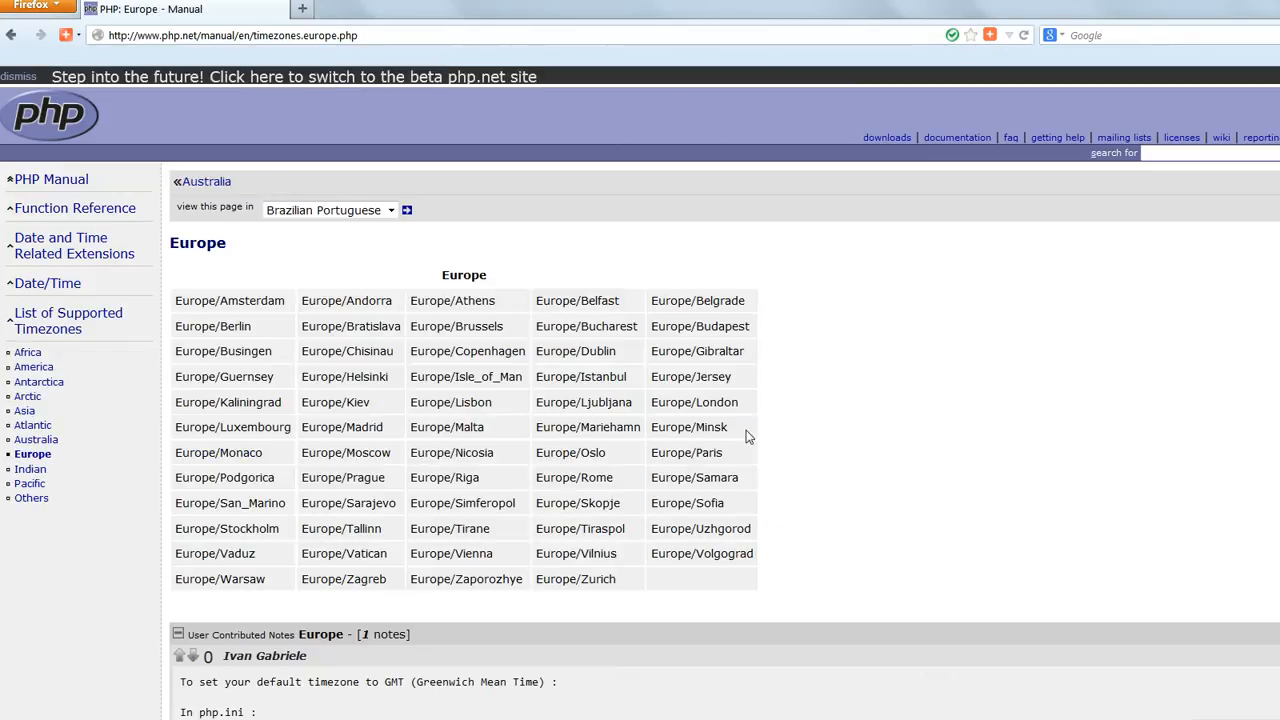
{"action": "right_click", "coordinate": [694, 400]}
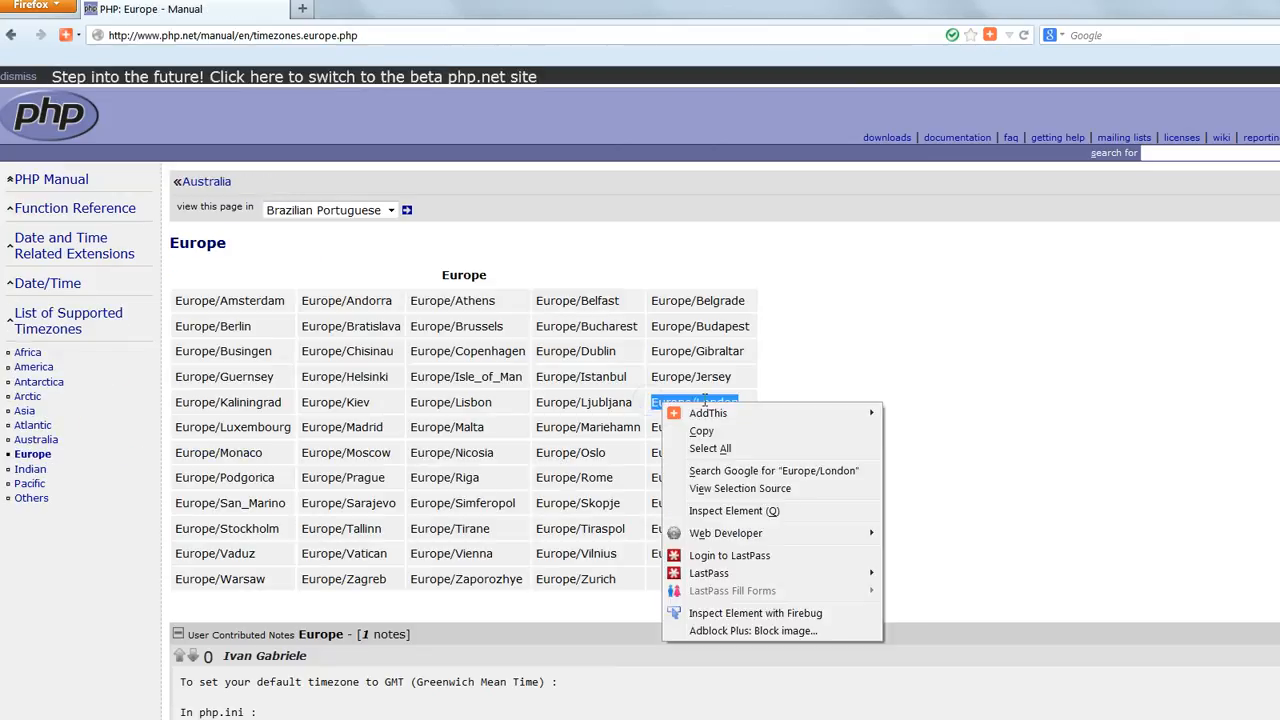
{"action": "left_click", "coordinate": [630, 468]}
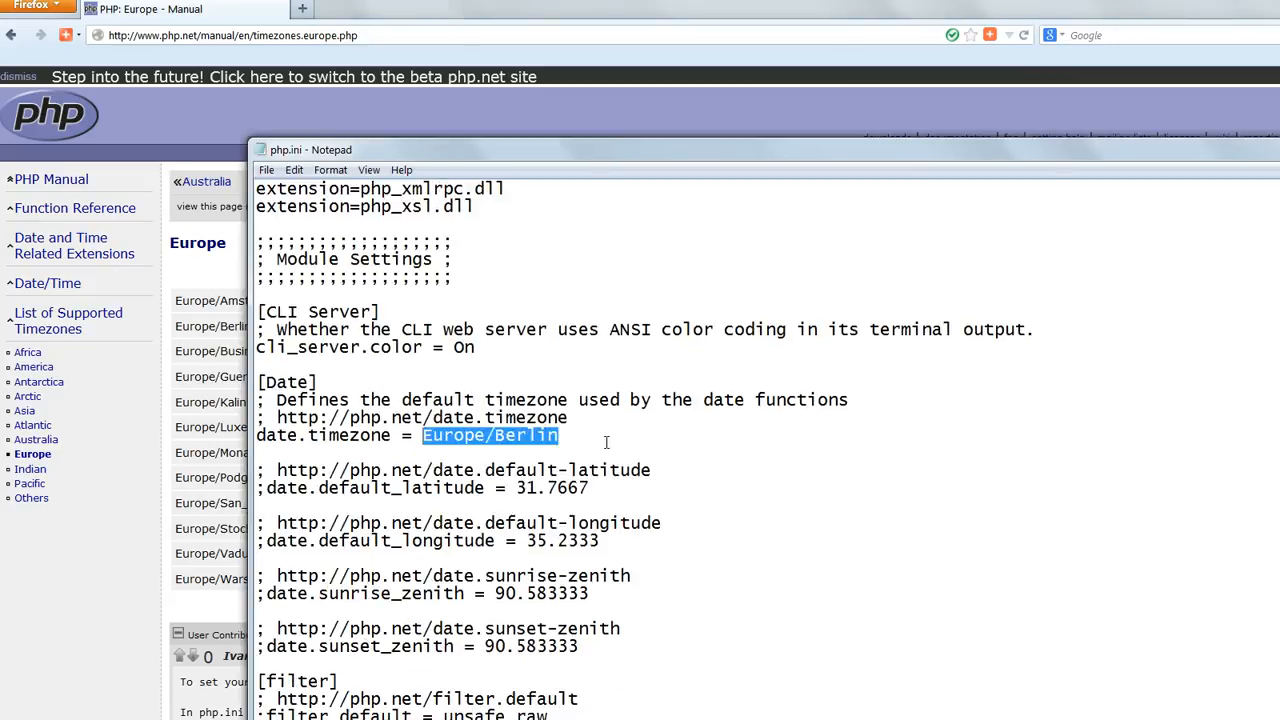
- Set date.timezone to Europe/London in php.ini and close the file, saving it
{"action": "type", "text": "Europe/London"}
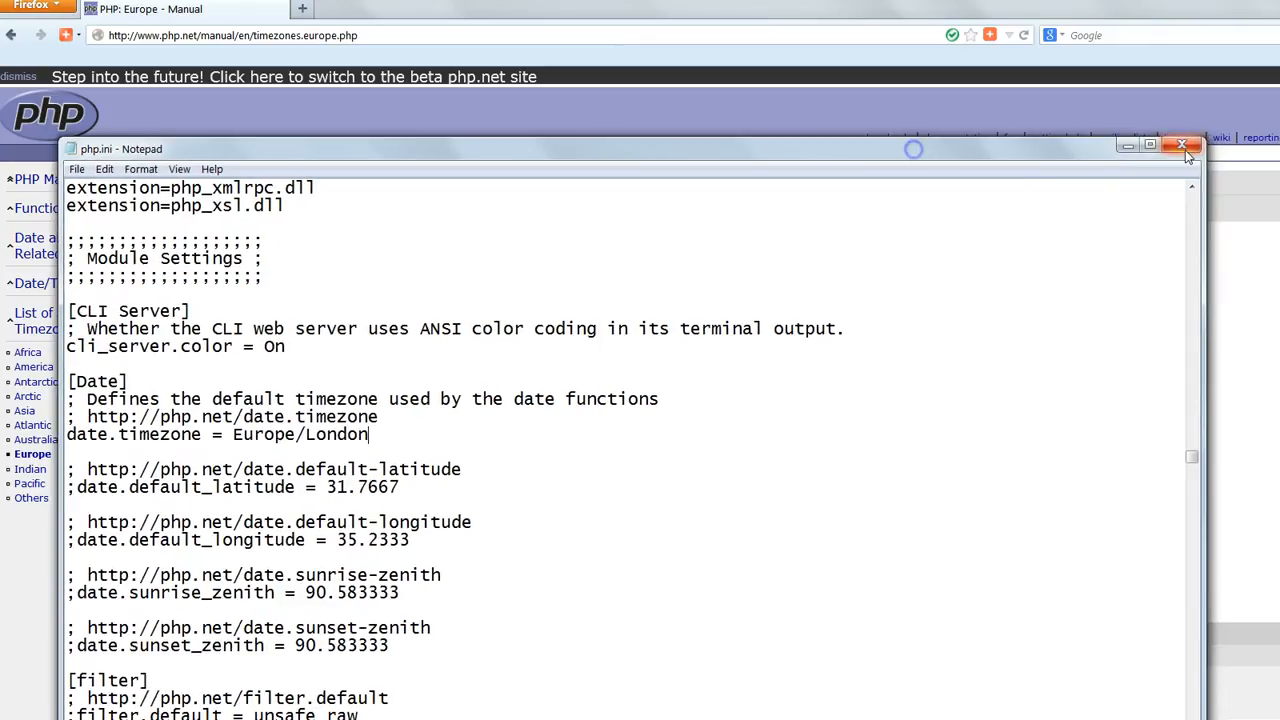
{"action": "left_click", "coordinate": [1180, 144]}
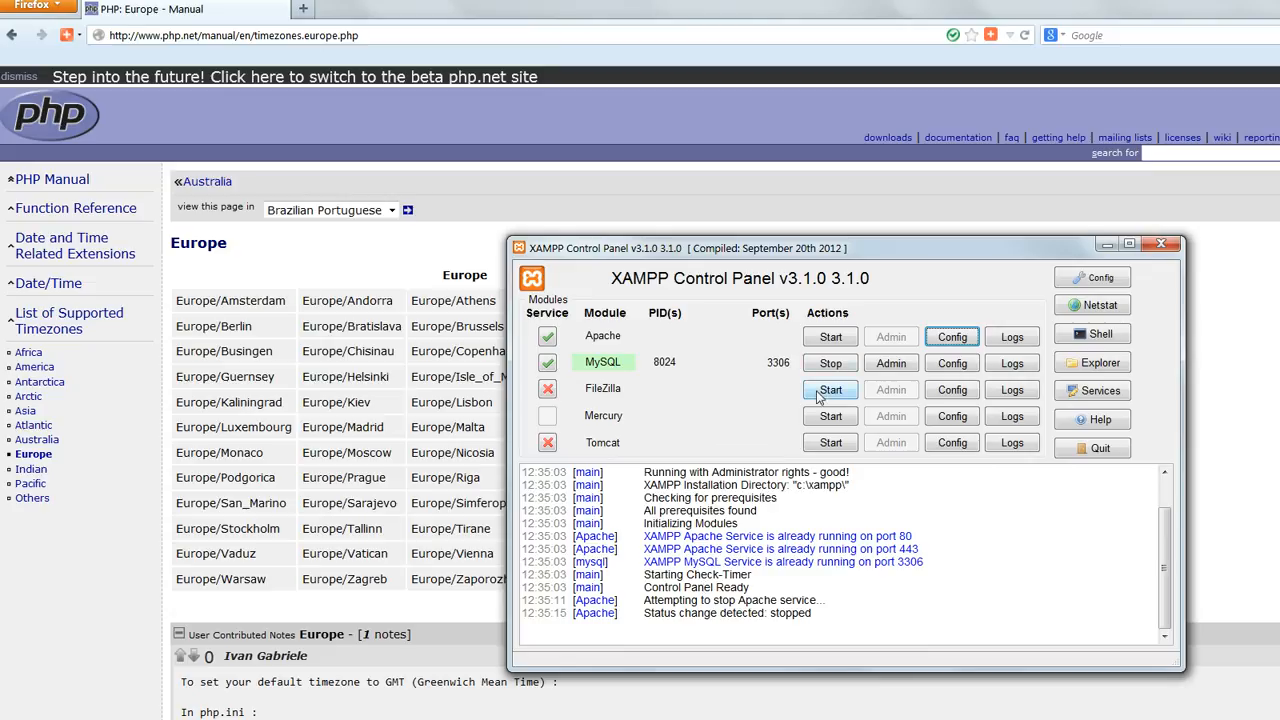
- Stop MySQL and open its my.ini configuration file in Notepad
{"action": "left_click", "coordinate": [828, 362]}
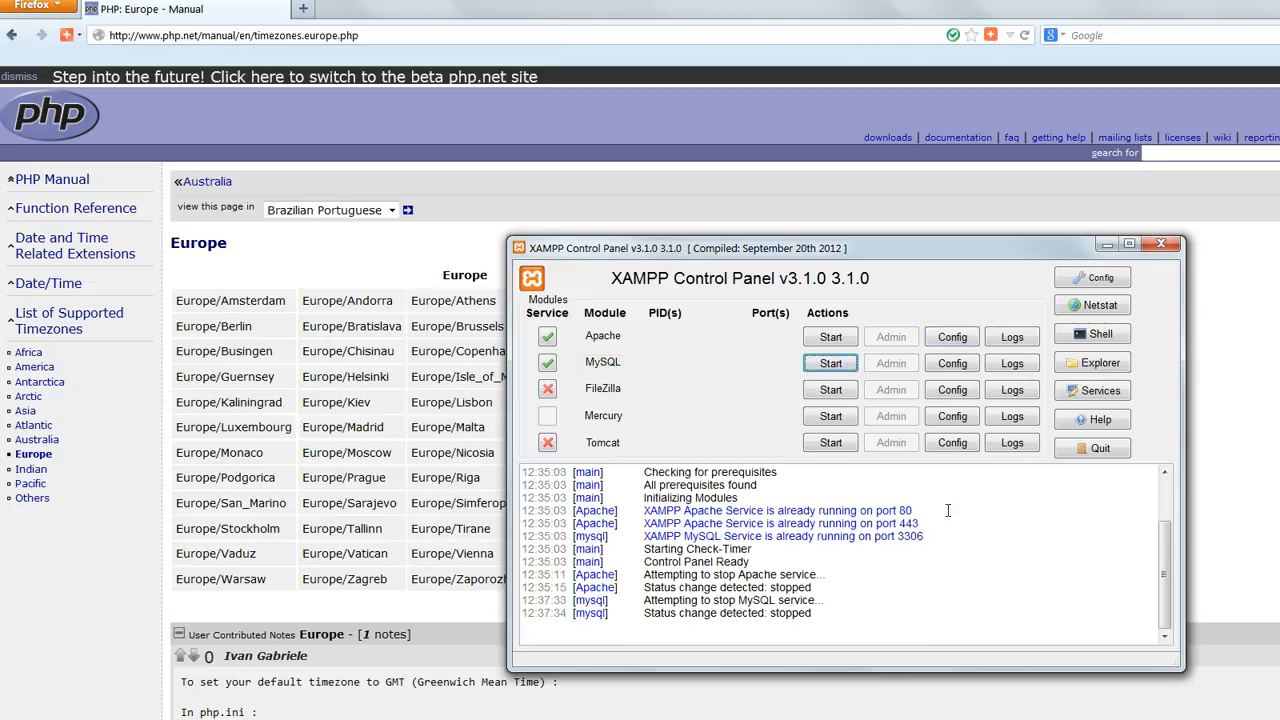
{"action": "left_click", "coordinate": [952, 362]}
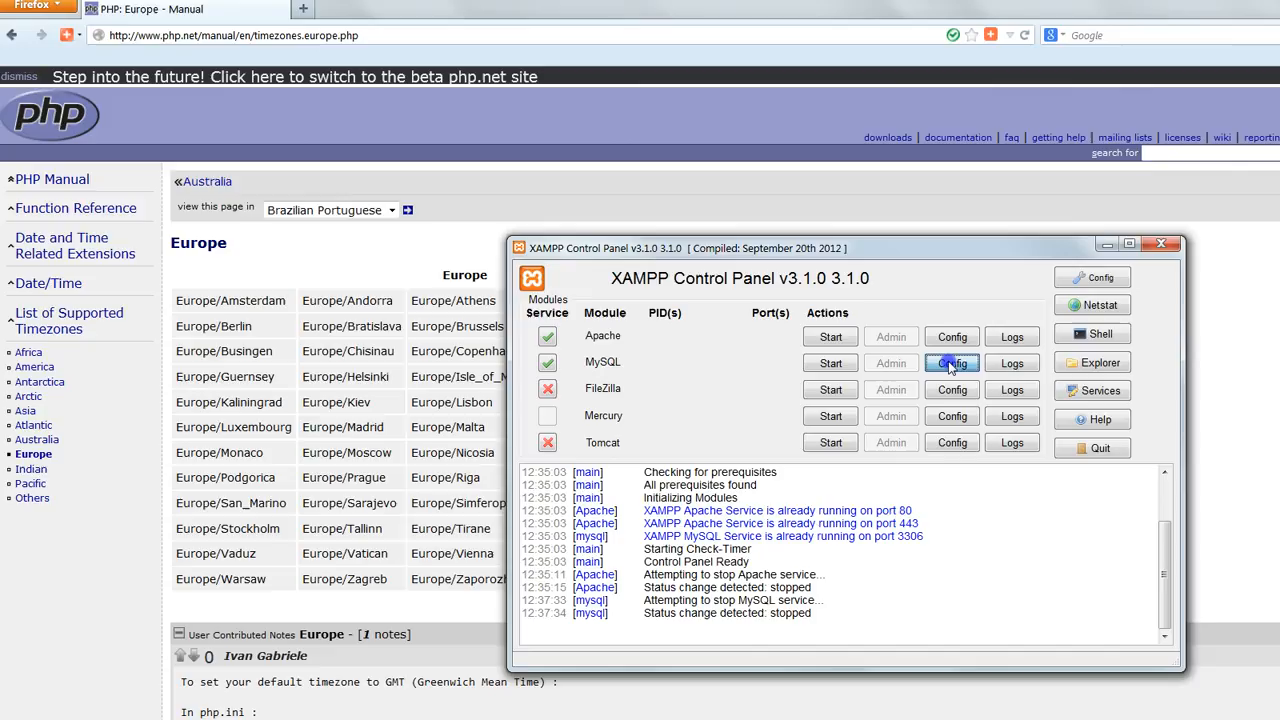
{"action": "left_click", "coordinate": [952, 362]}
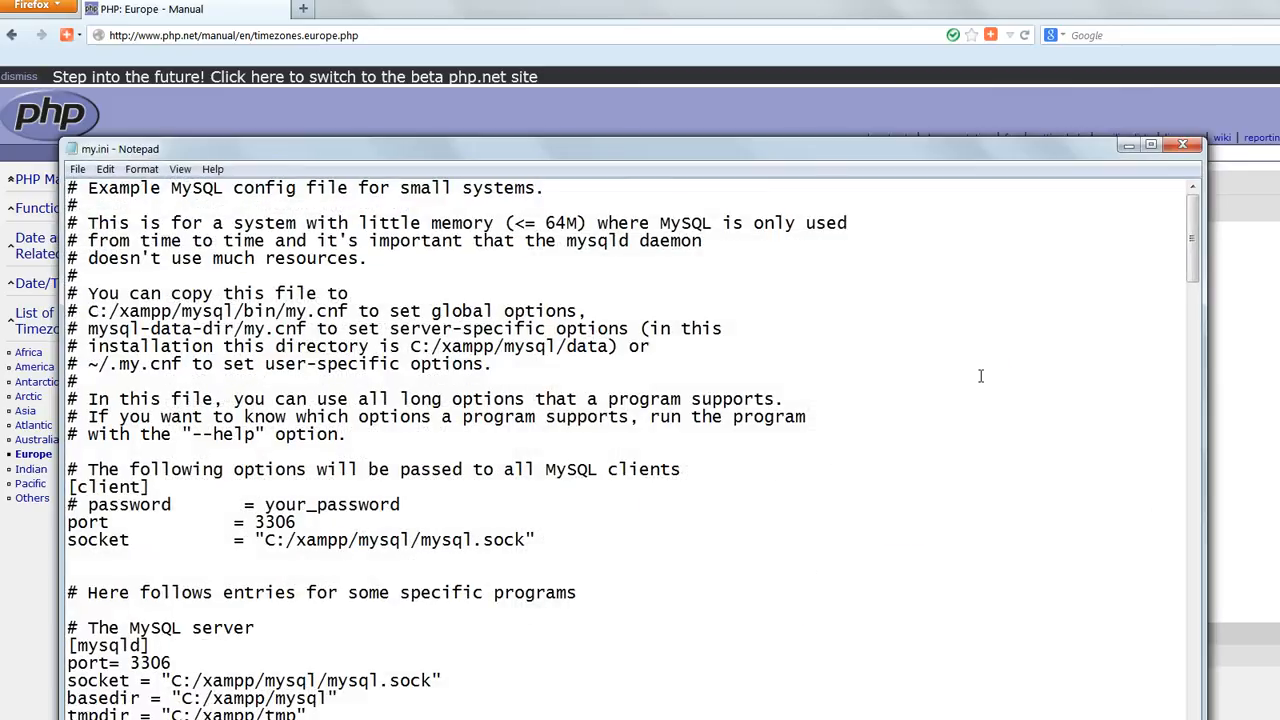
- Add default-time-zone = "Europe/London" under [timezone] at the end of my.ini and close, saving
{"action": "scroll", "scroll_direction": "down", "scroll_amount": 3}
{"action": "type", "text": "[timezone"}
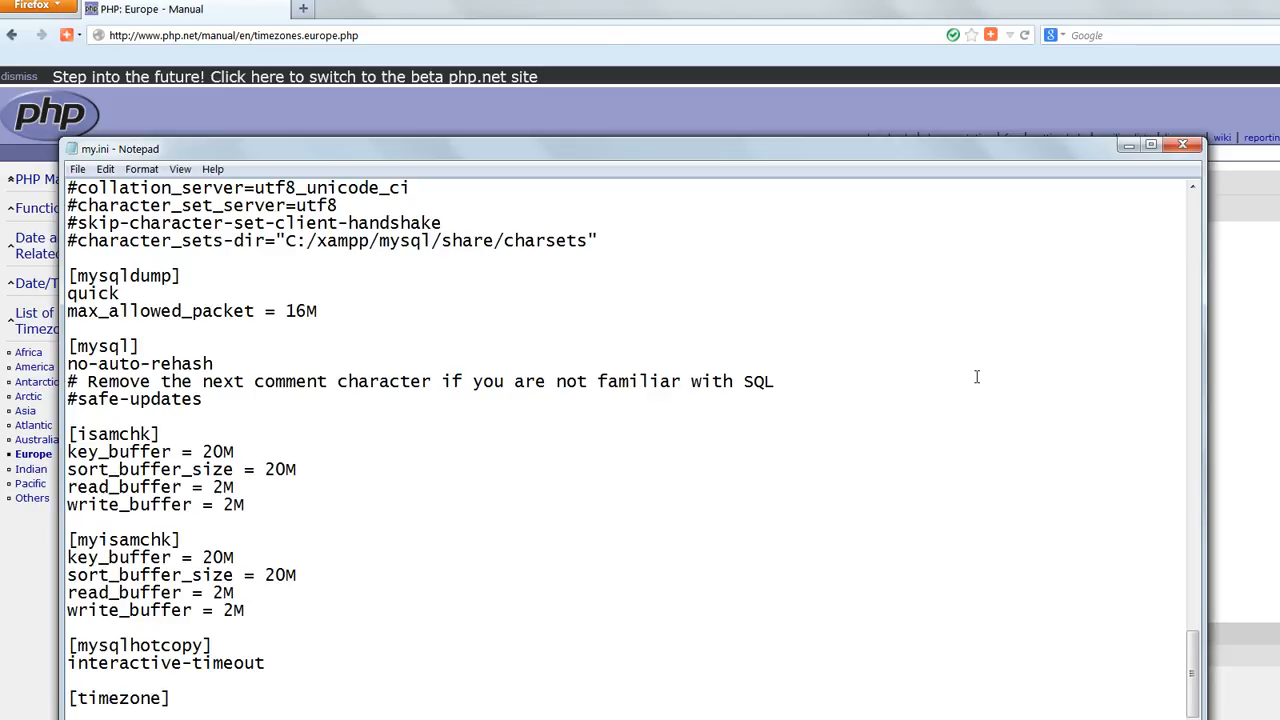
{"action": "type", "text": "def"}
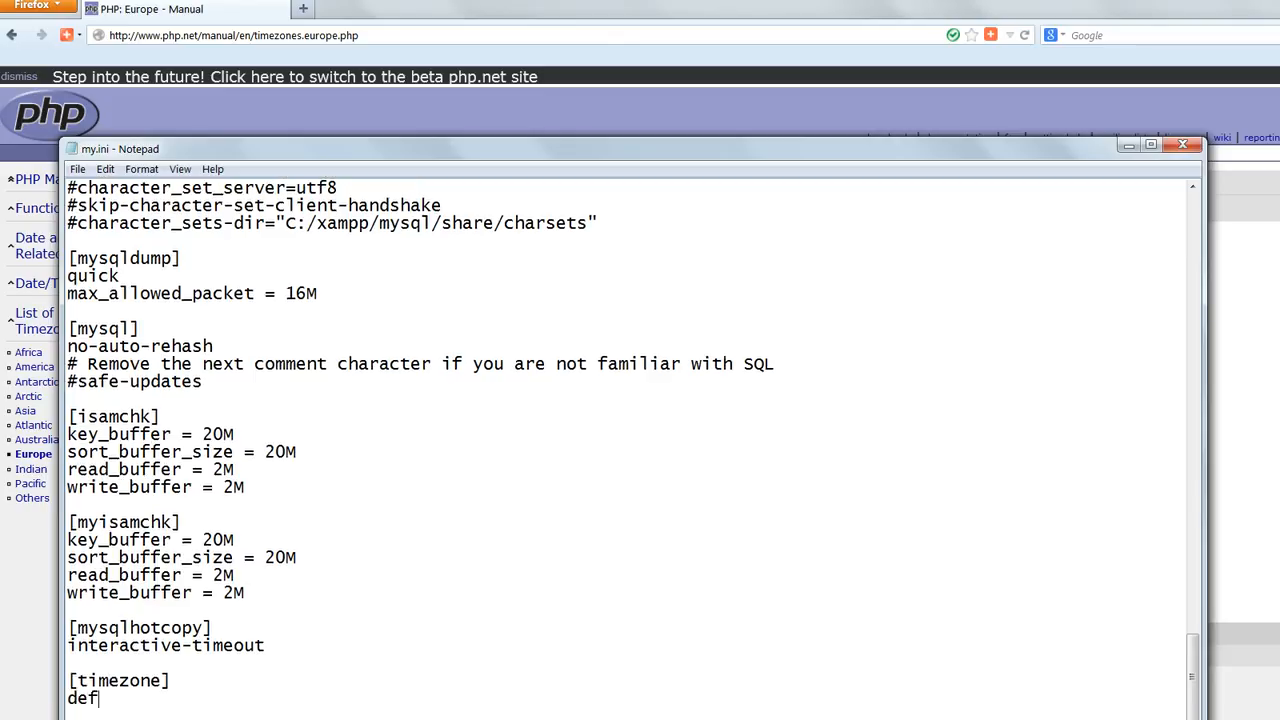
{"action": "type", "text": "ault-"}
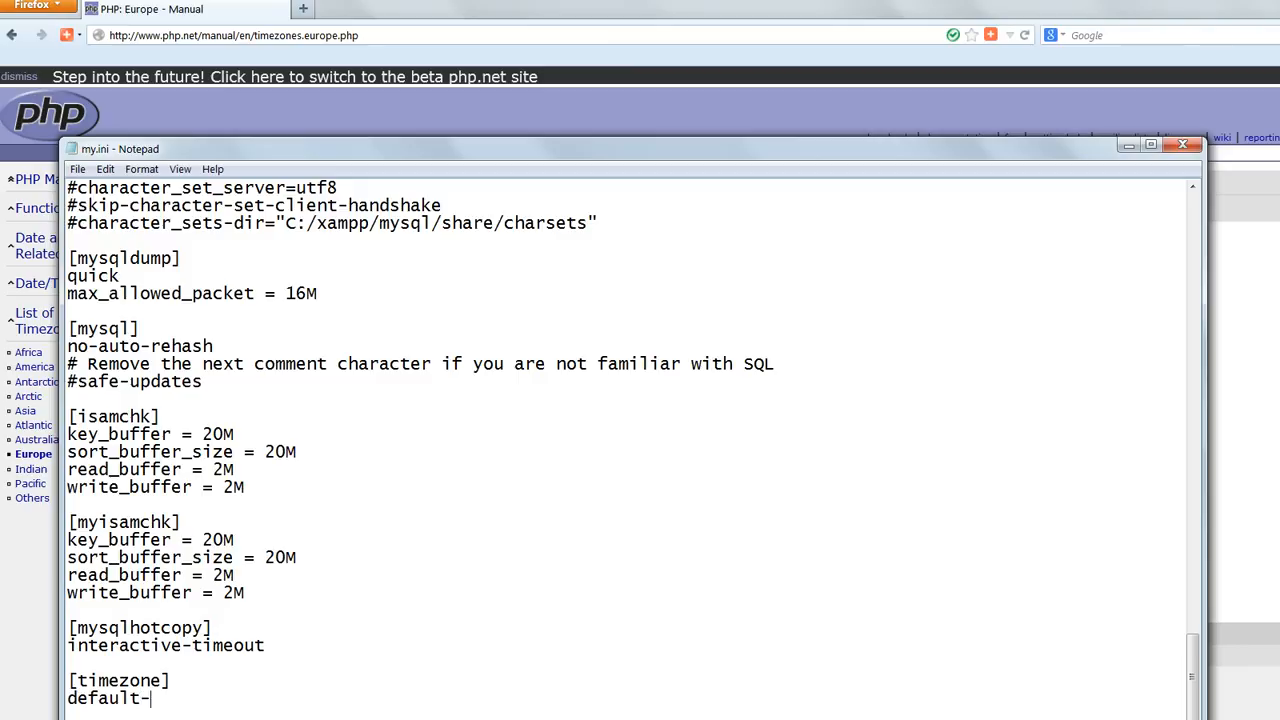
{"action": "type", "text": "time-zone = \"Europe/London"}
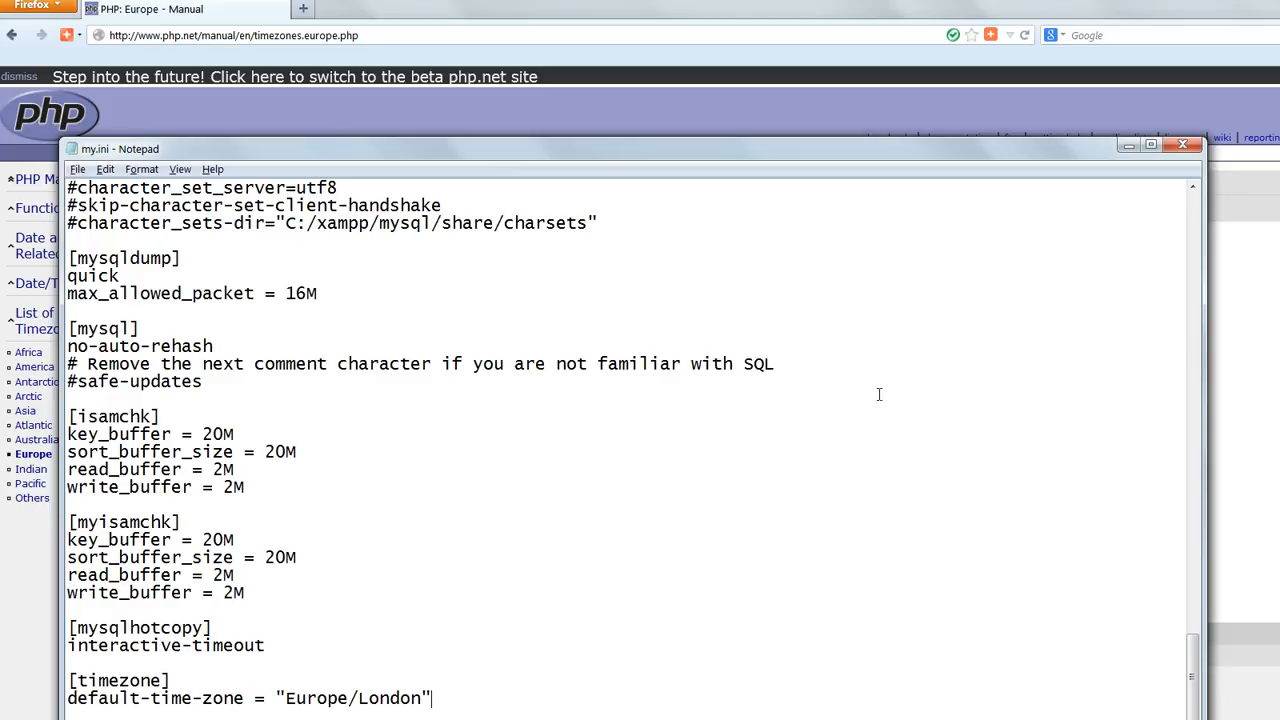
{"action": "left_click", "coordinate": [76, 168]}
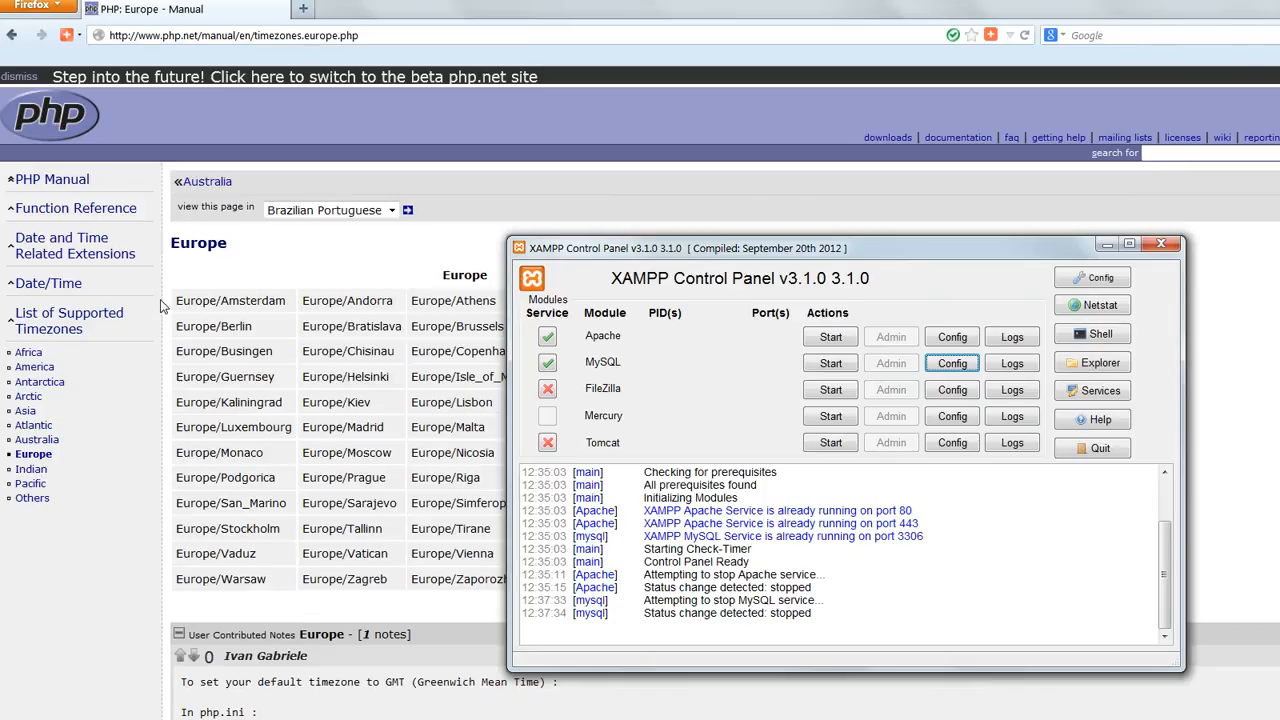
- Start Apache again so it runs on ports 80 and 443
{"action": "left_click", "coordinate": [830, 336]}
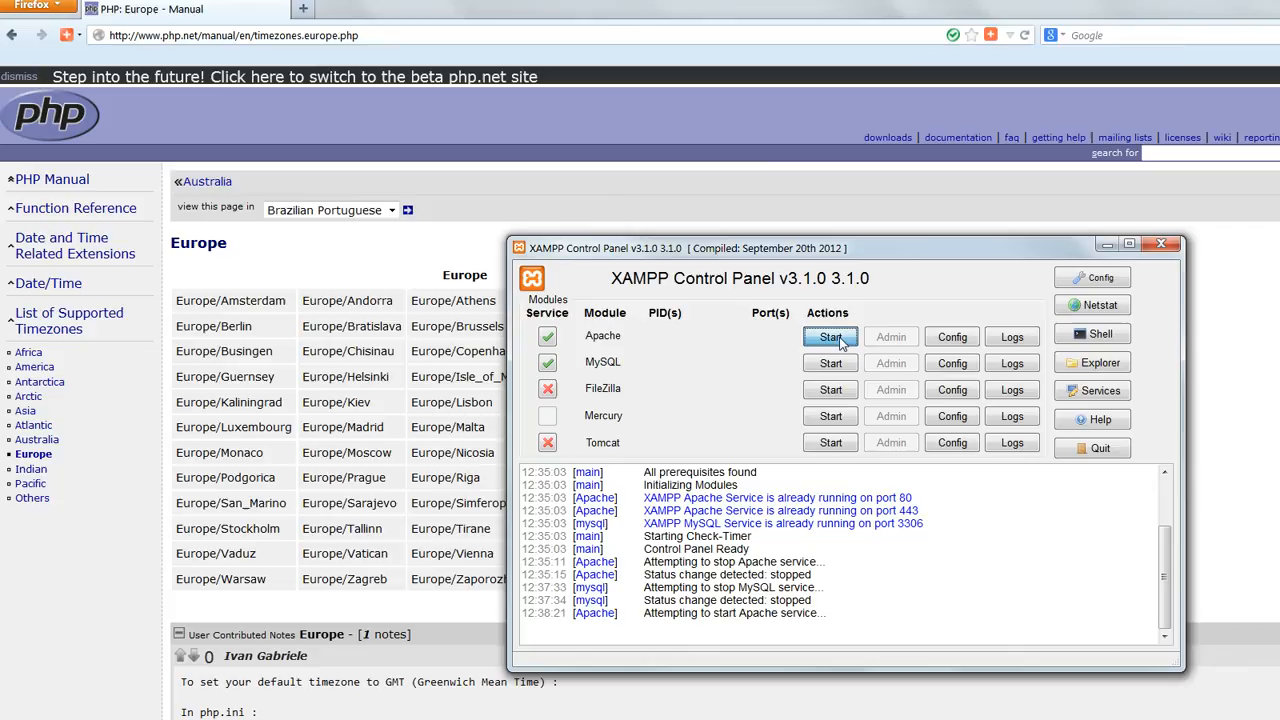
{"action": "left_click", "coordinate": [830, 336]}
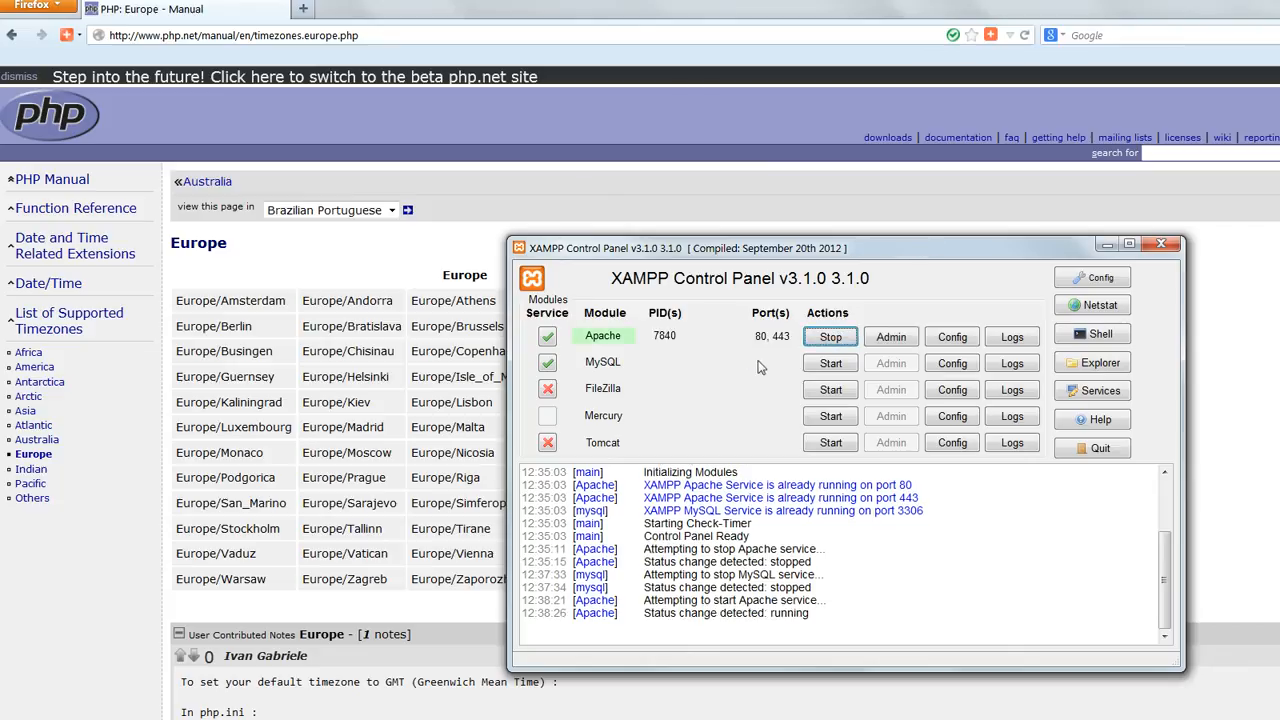